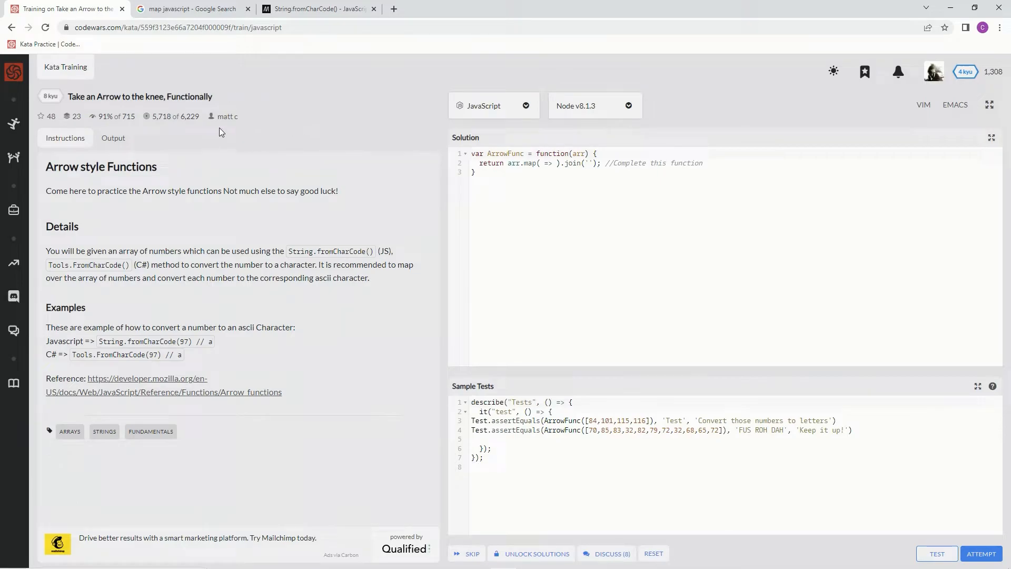
mouse_move(107, 126)
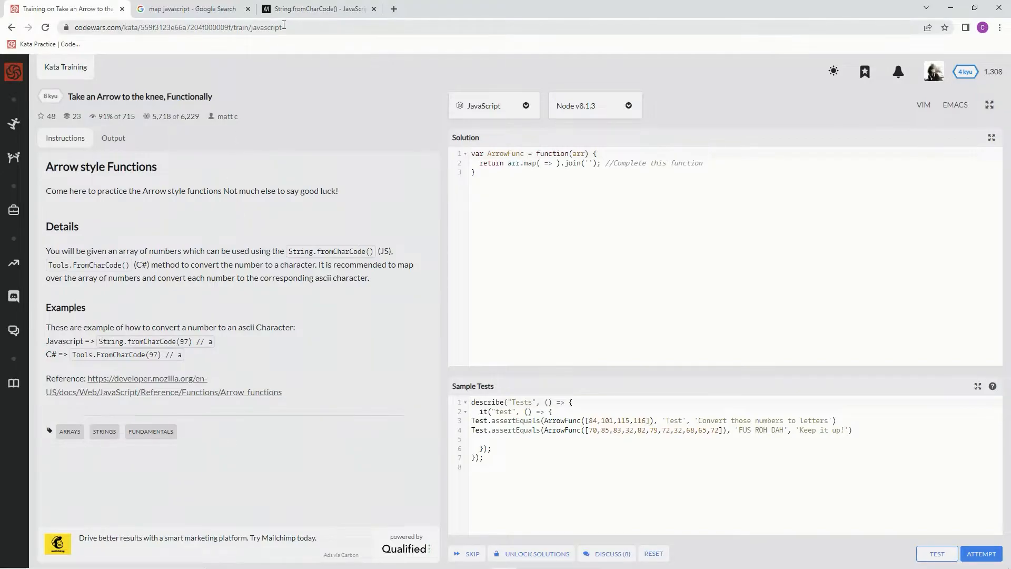
Step: Open MDN's Array.prototype.map() article from the search results and scroll to its Syntax section
click(187, 8)
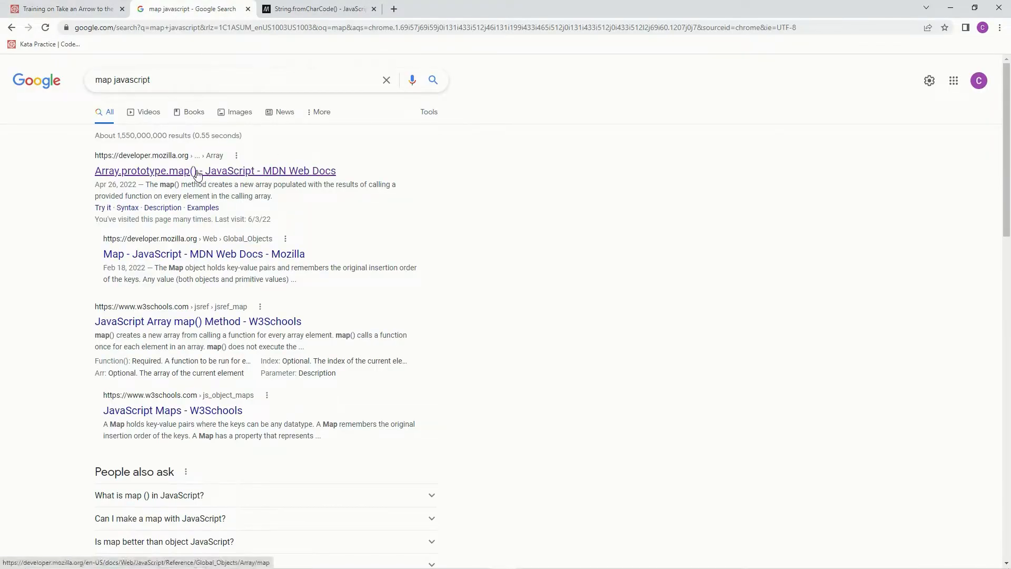
click(215, 170)
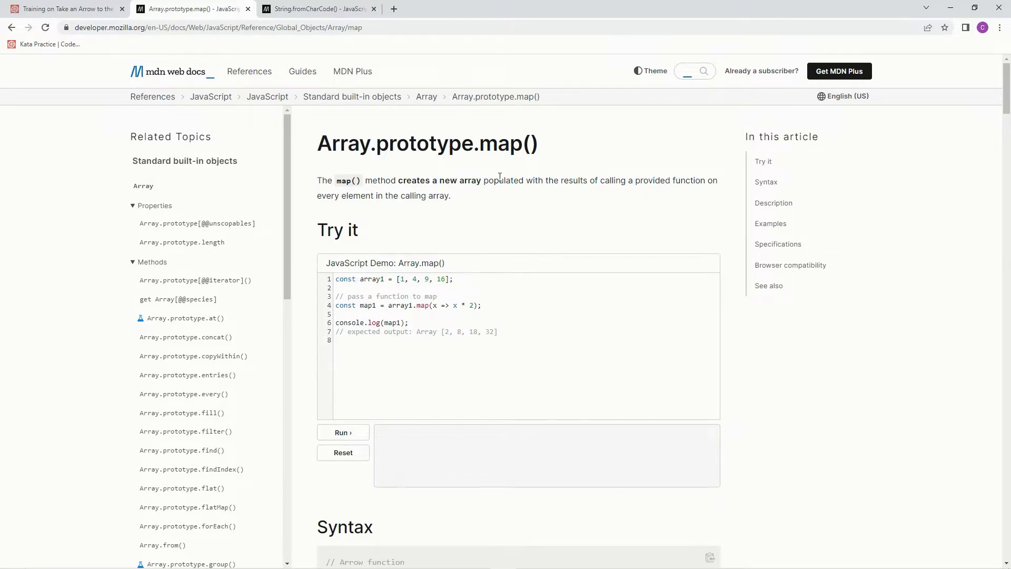
mouse_move(579, 190)
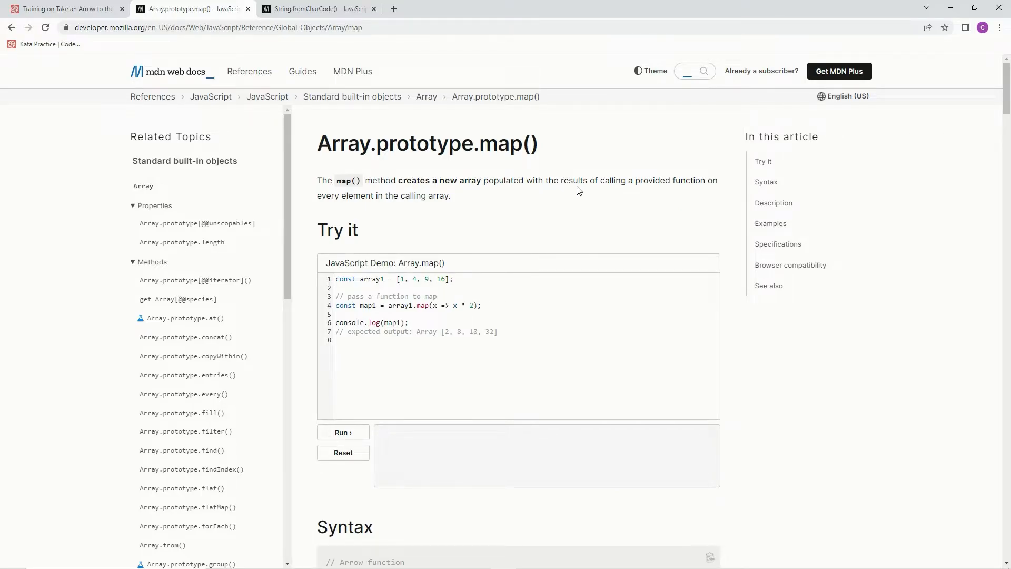
mouse_move(413, 218)
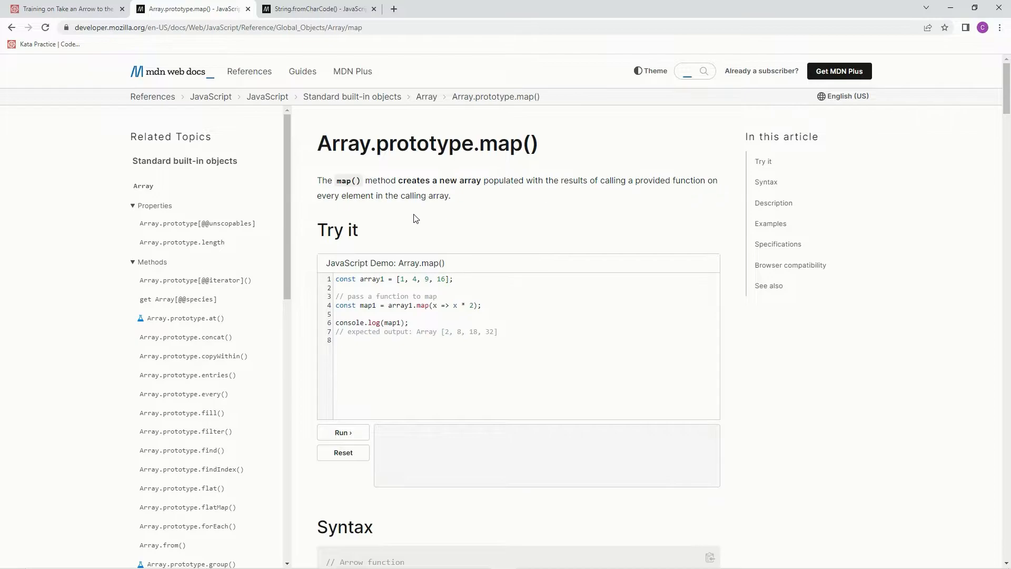
mouse_move(445, 322)
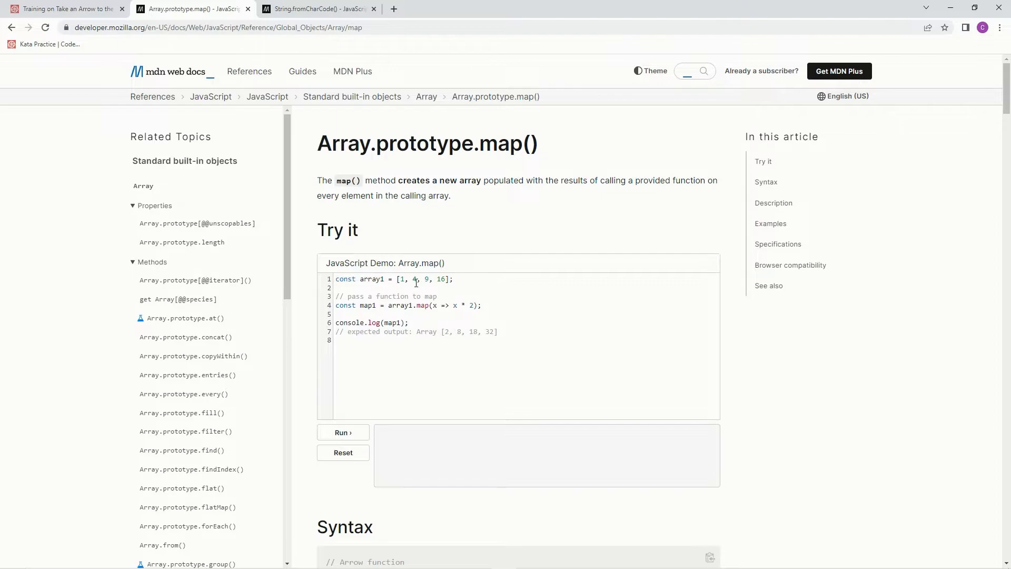
mouse_move(461, 333)
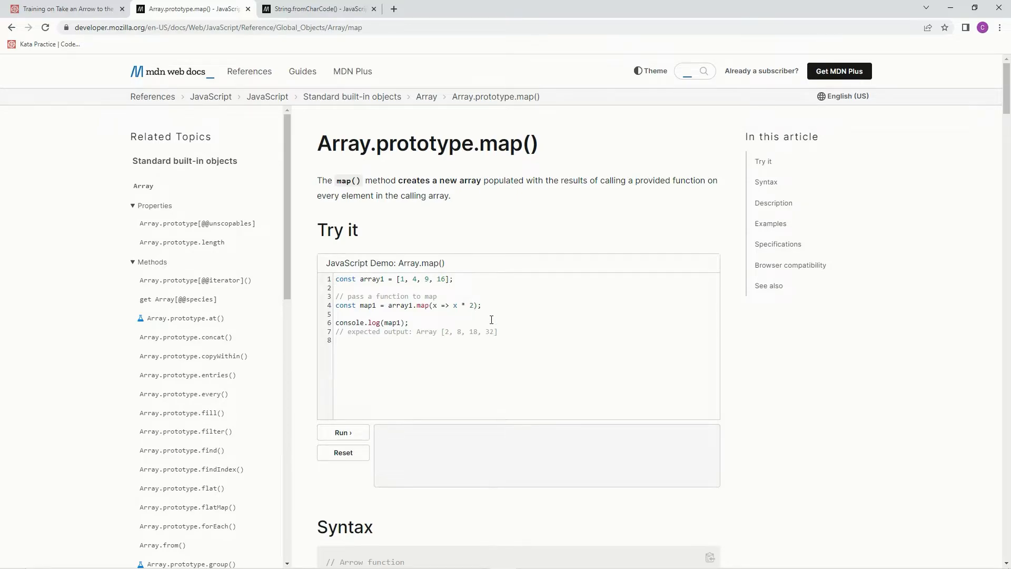
mouse_move(480, 315)
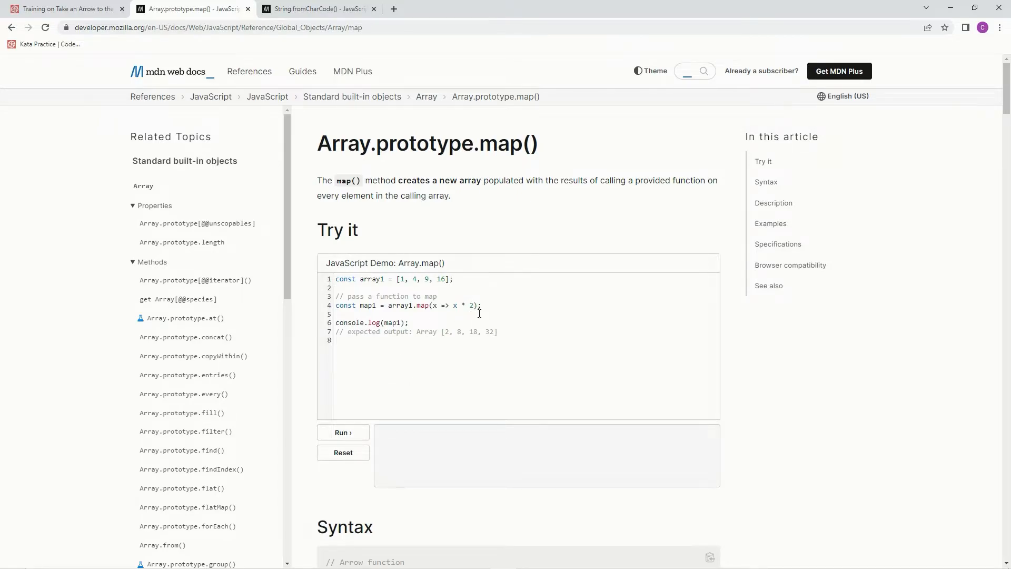
scroll(down, 3)
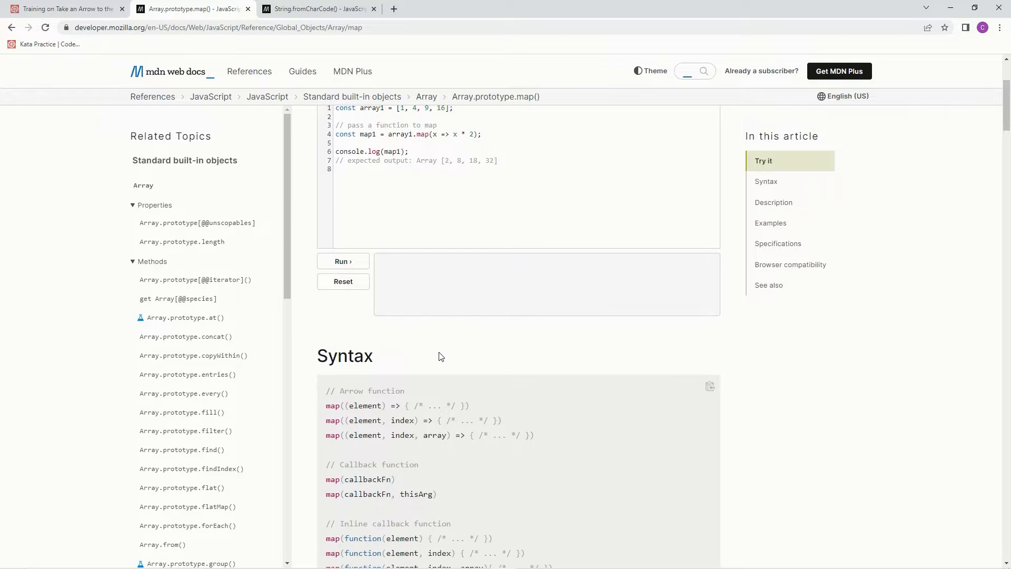
mouse_move(403, 405)
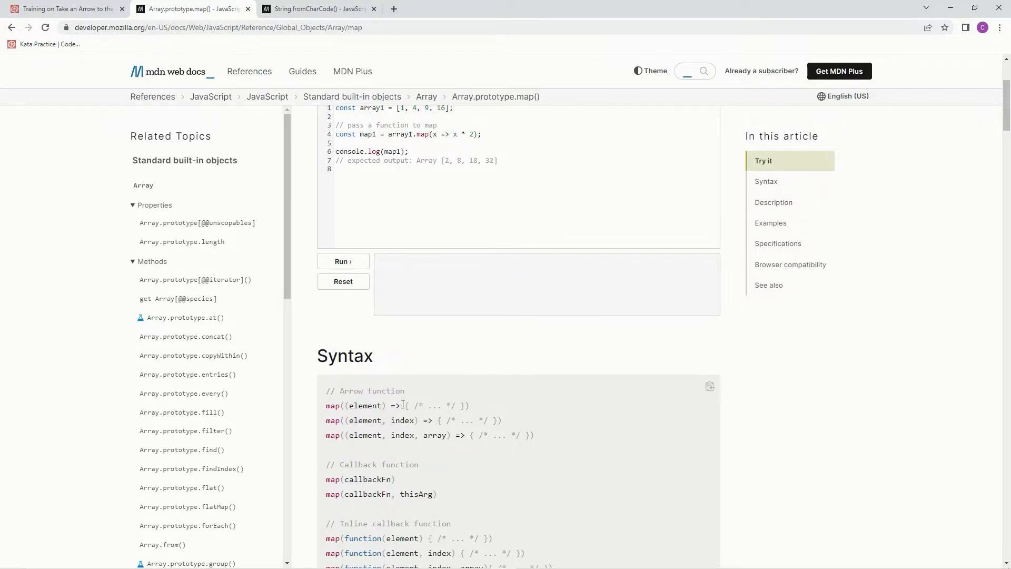
mouse_move(406, 405)
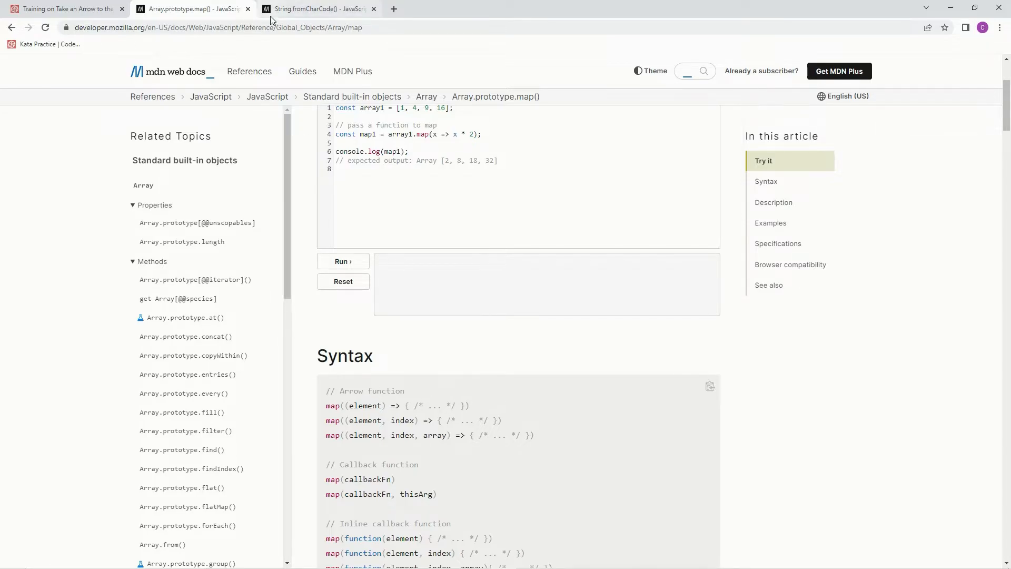
Step: Switch to MDN's String.fromCharCode() article and run its Try it demo
click(316, 8)
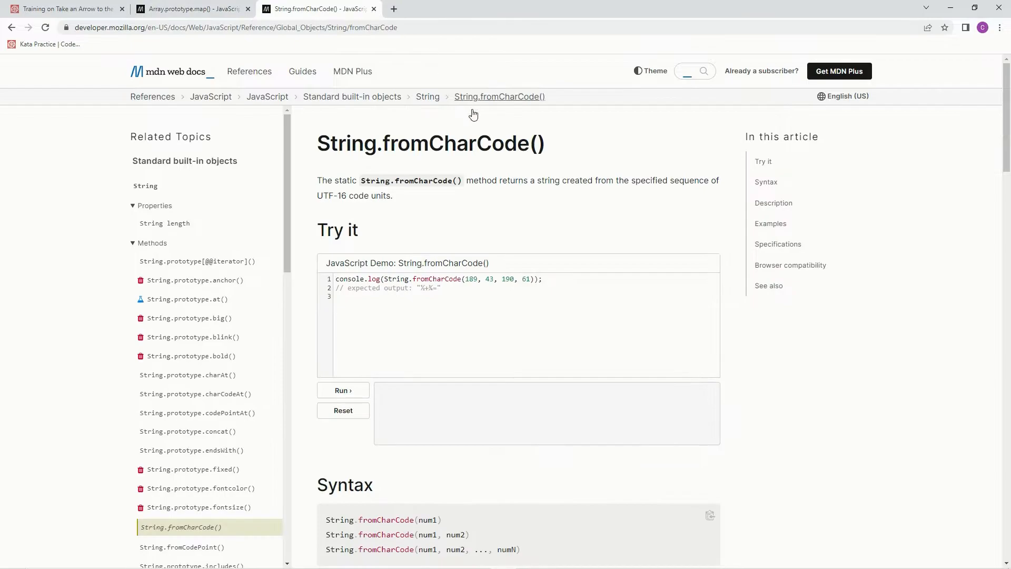
mouse_move(478, 170)
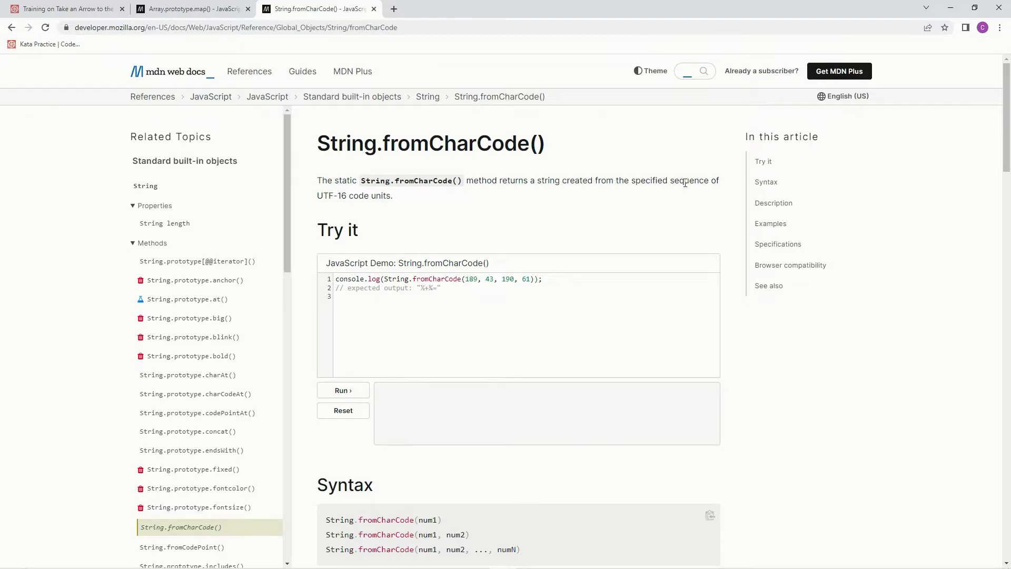
mouse_move(359, 209)
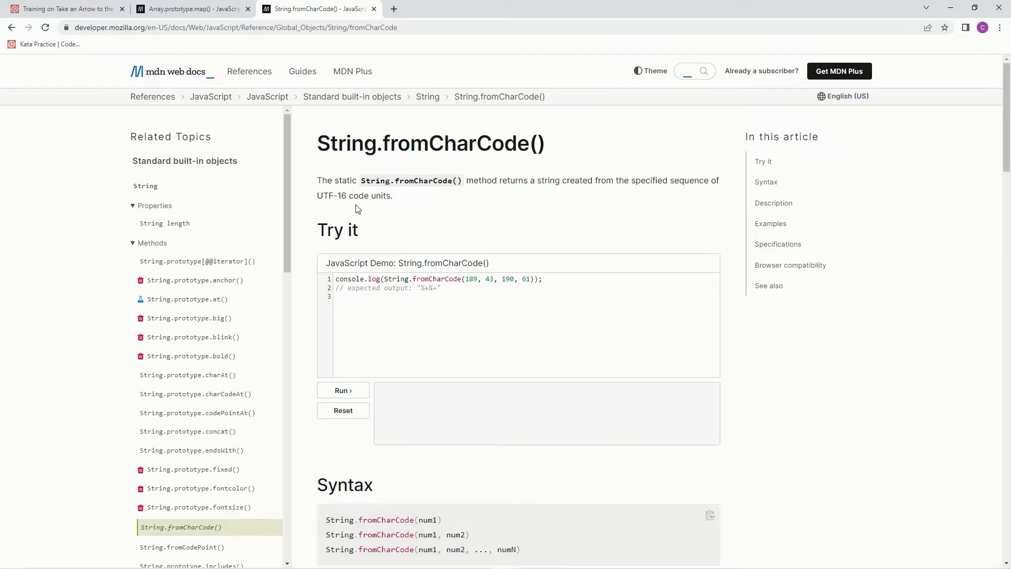
mouse_move(424, 279)
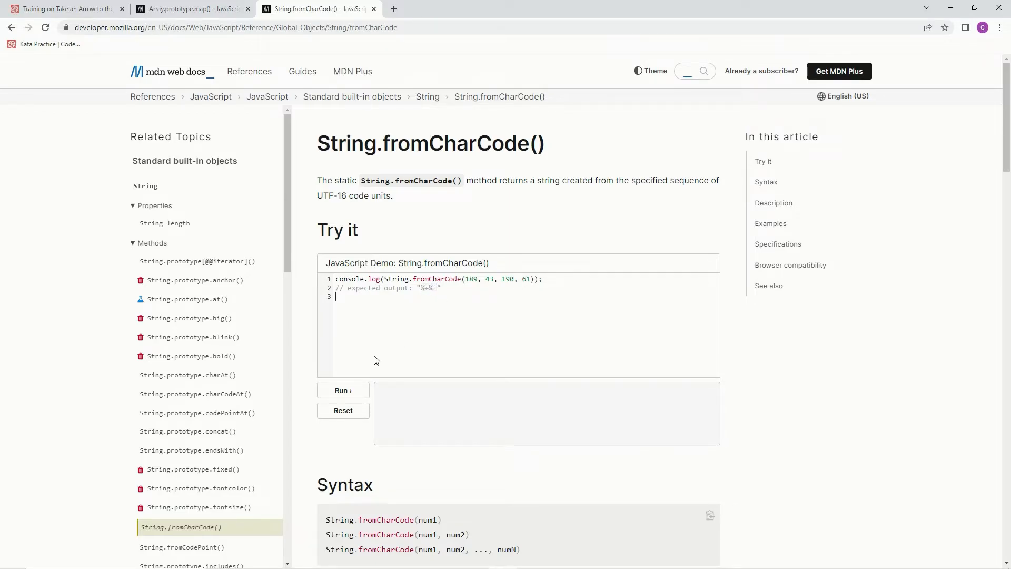
click(343, 390)
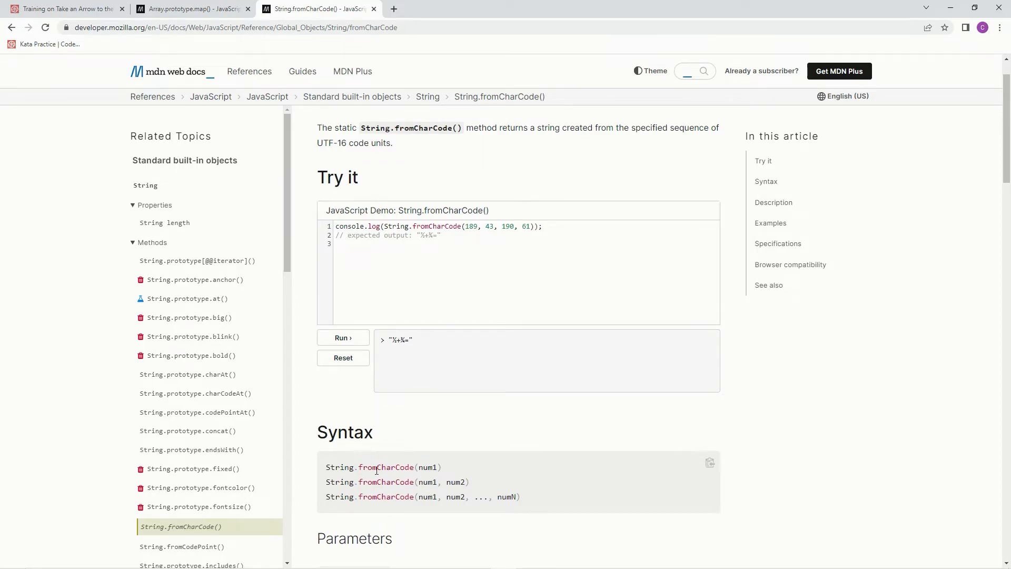
mouse_move(449, 495)
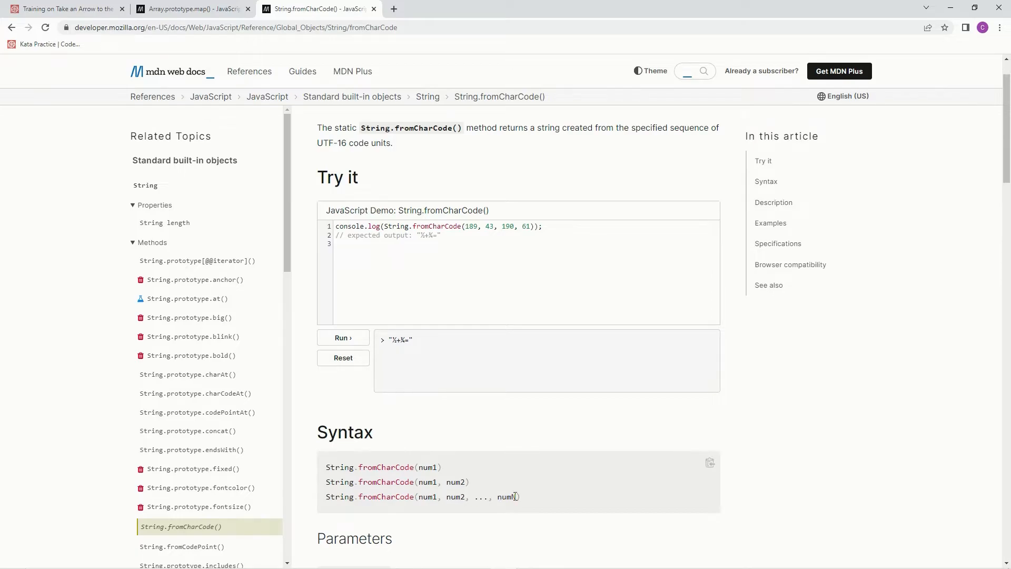
mouse_move(476, 441)
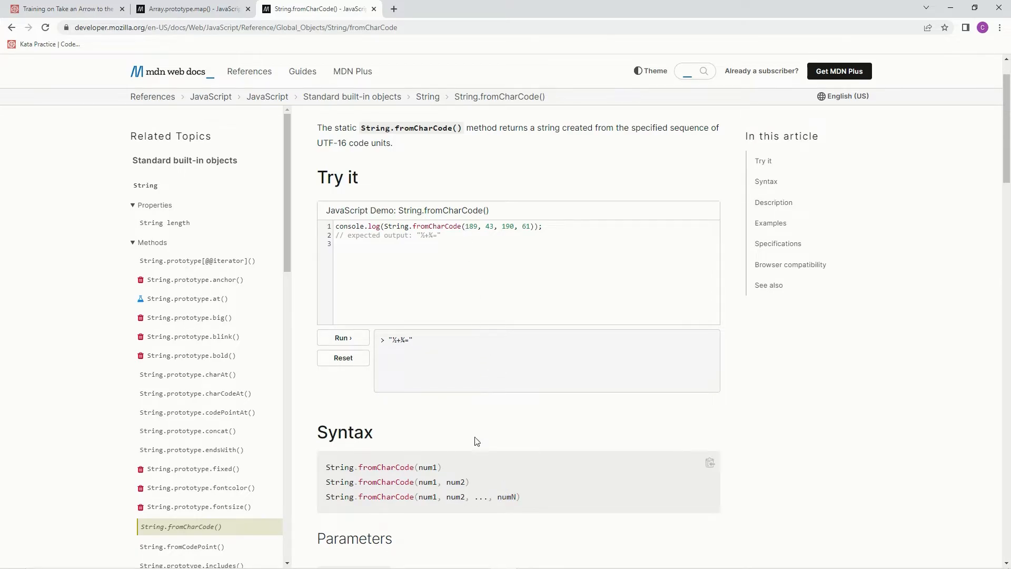
mouse_move(43, 14)
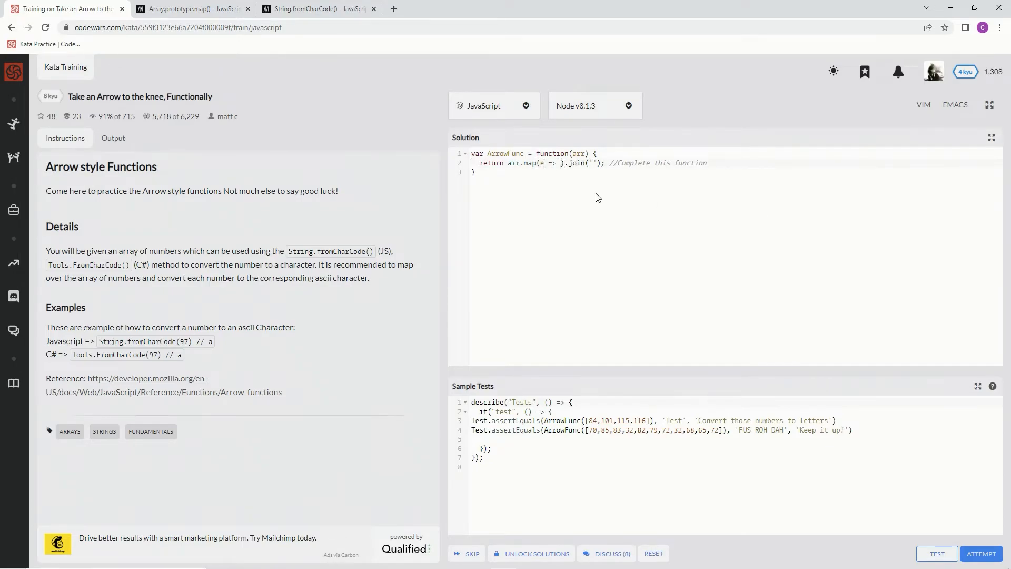
Step: Write element => String.fromCharCode(element) inside arr.map() in the Solution editor
text(lement)
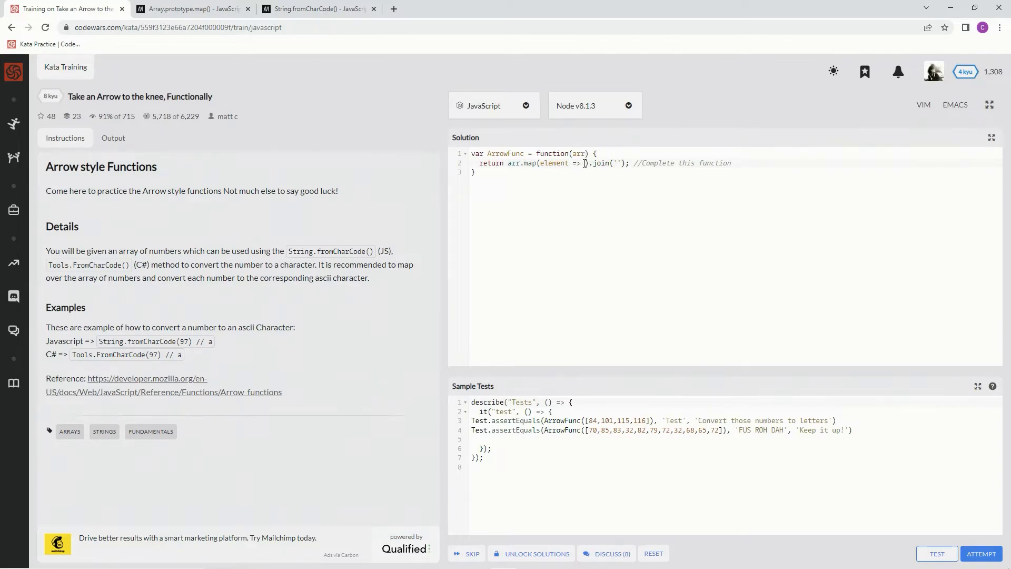
text(s)
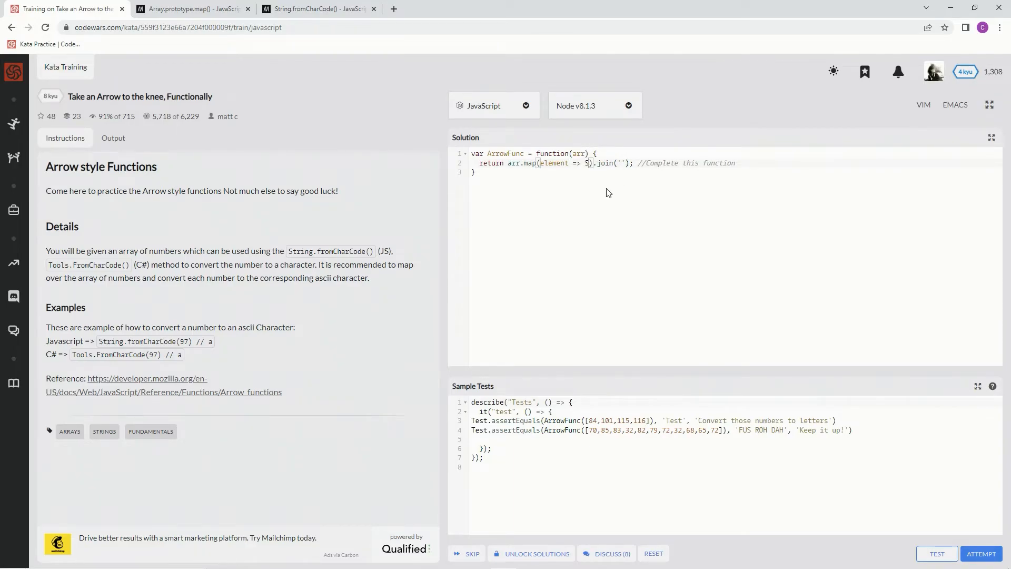
text(tring.from)
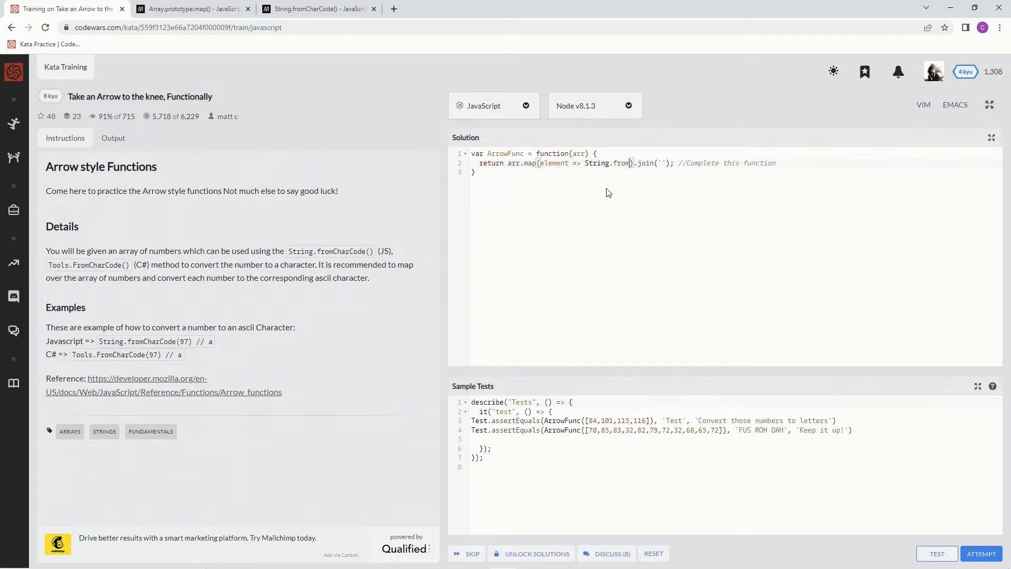
text(CharCode()
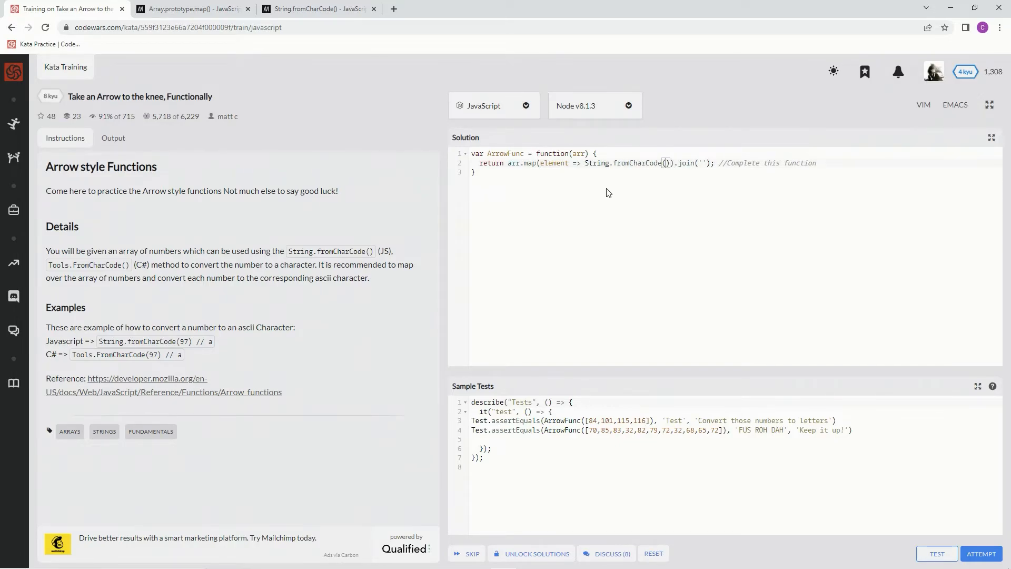
text(element)
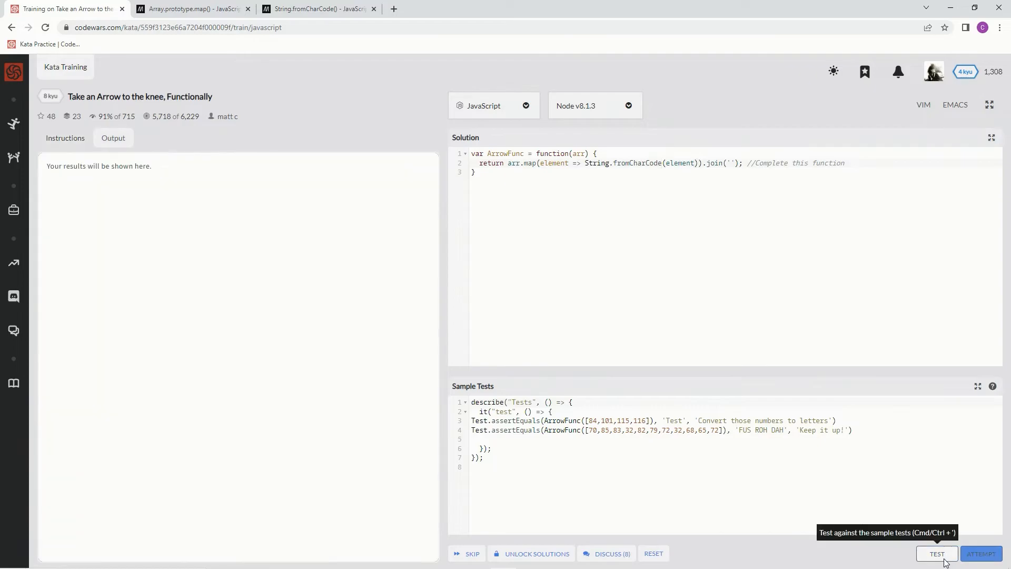
Step: Run the full attempt, pass all 42 tests, and submit the solution as final
click(936, 554)
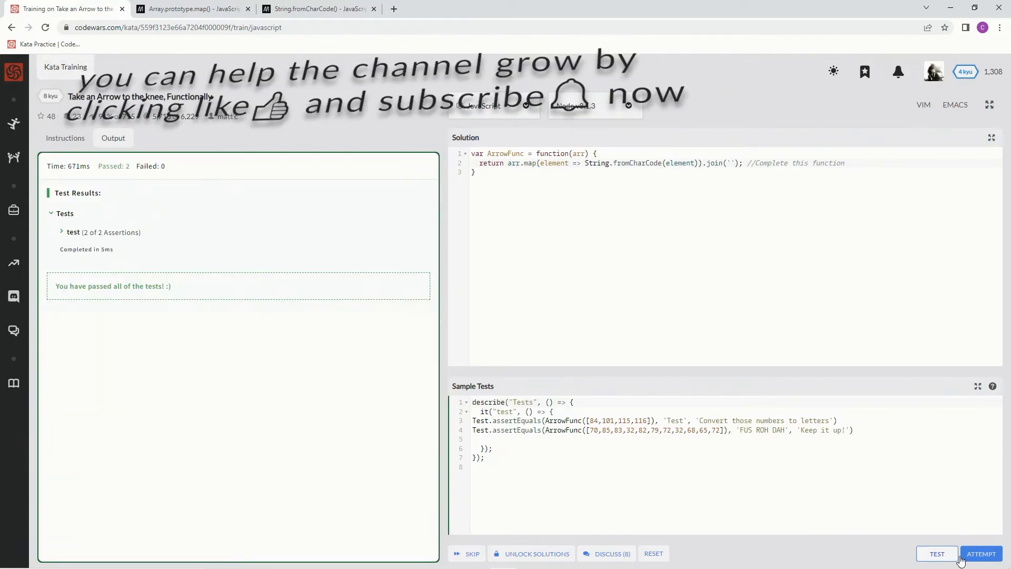
click(981, 553)
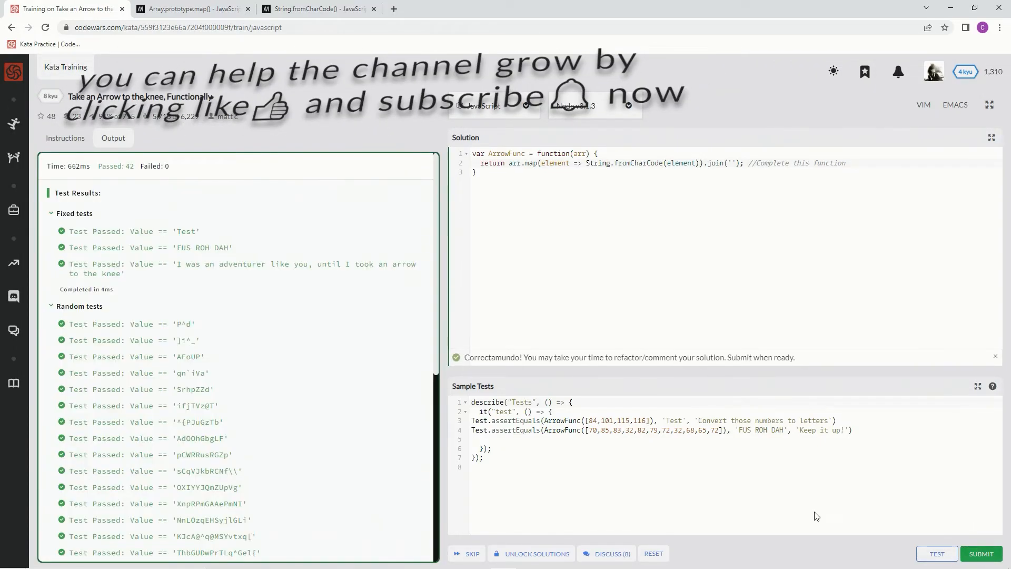
mouse_move(959, 543)
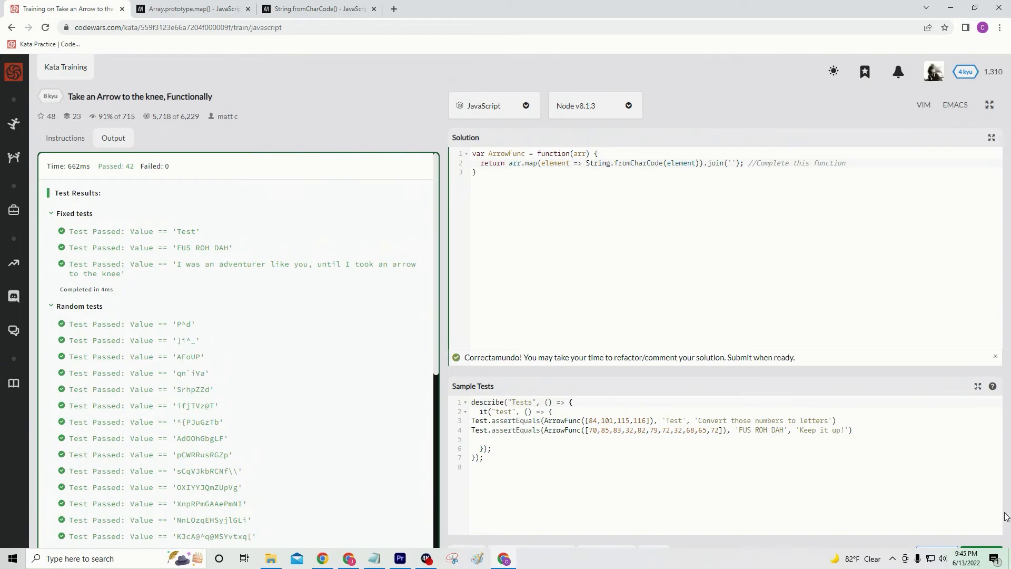
click(981, 554)
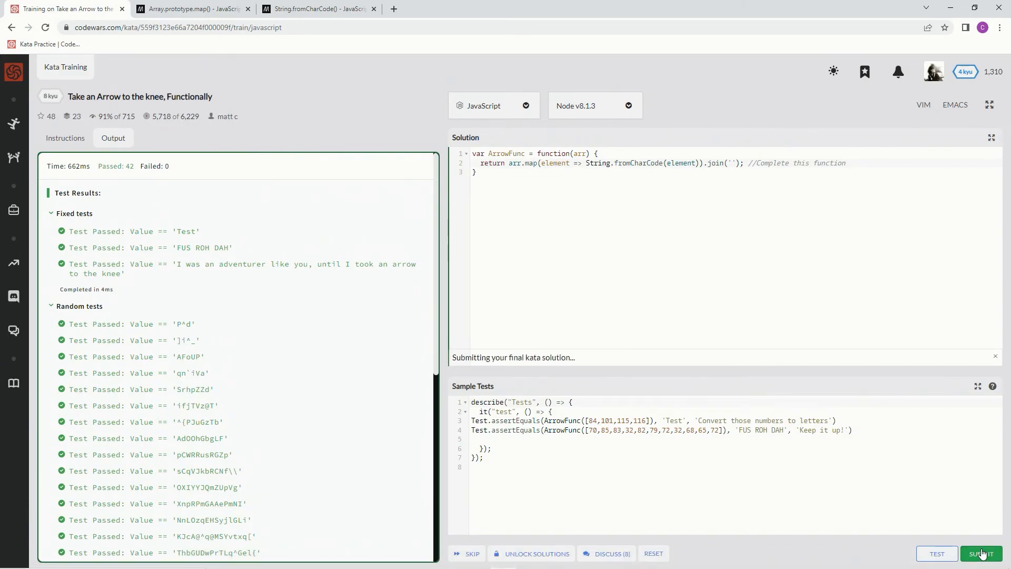
Step: Rate the kata Very satisfying, filter to My Solutions, and vote it Best Practices
click(982, 554)
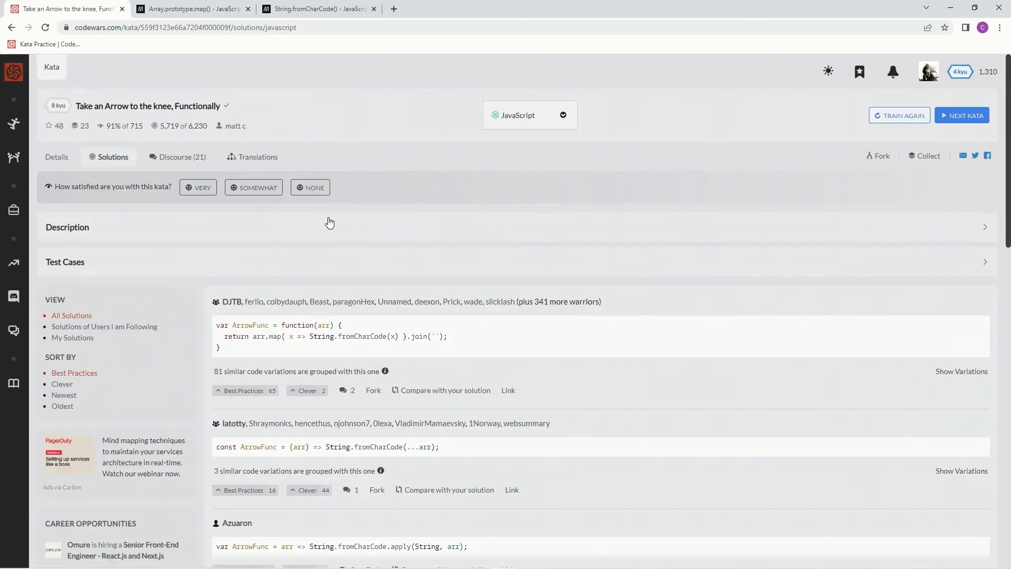
click(198, 187)
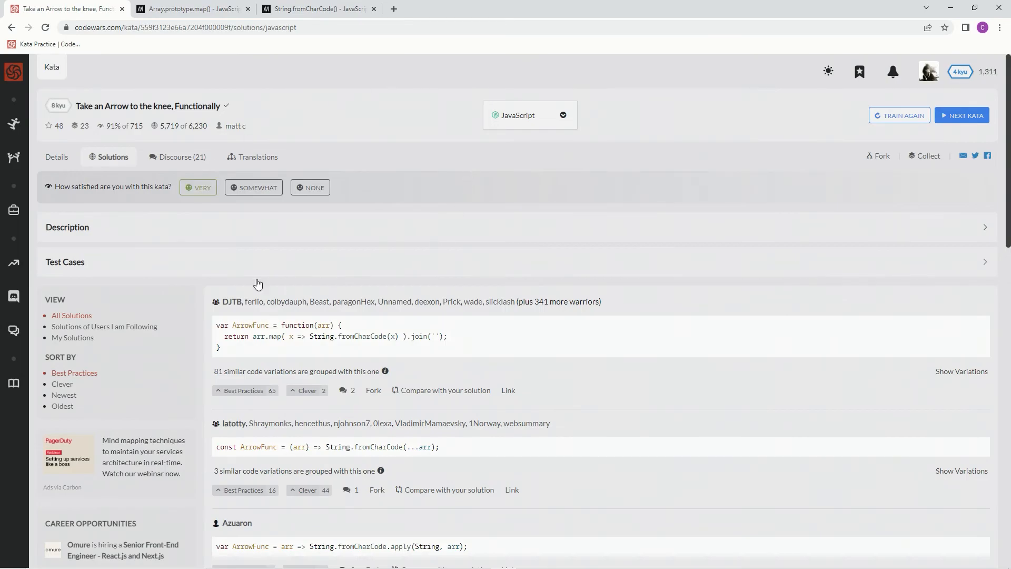
mouse_move(78, 351)
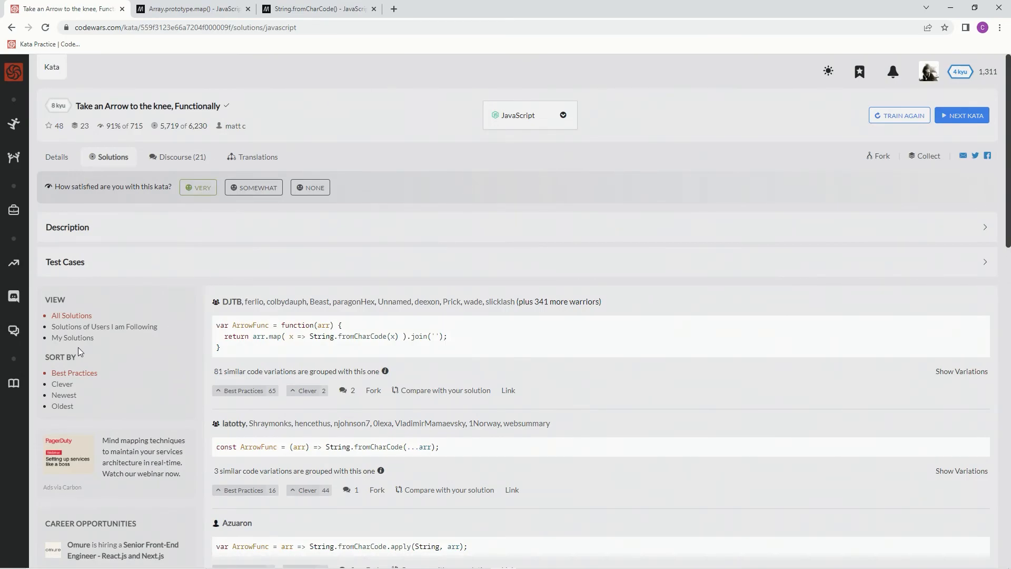
click(72, 337)
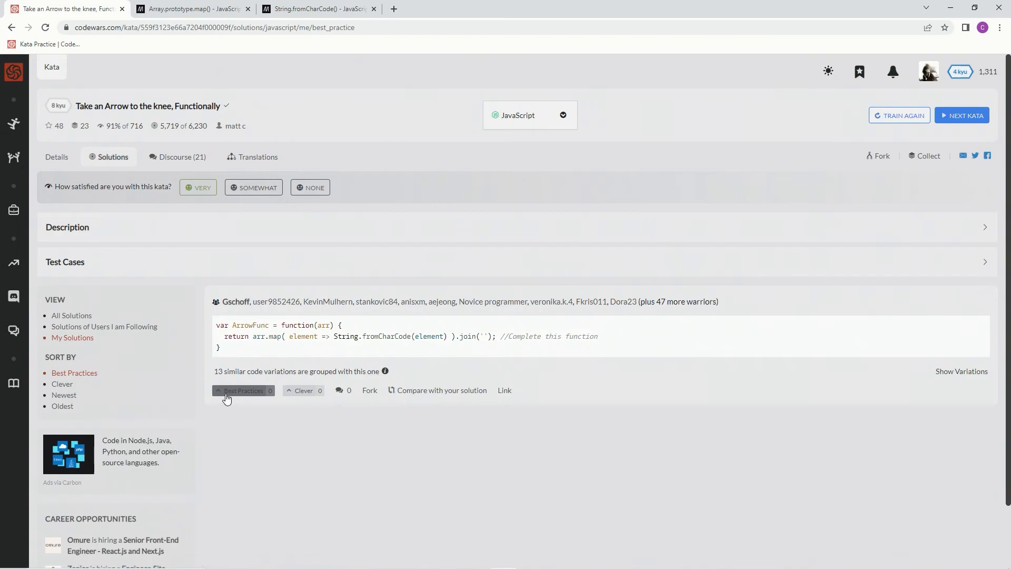
click(244, 390)
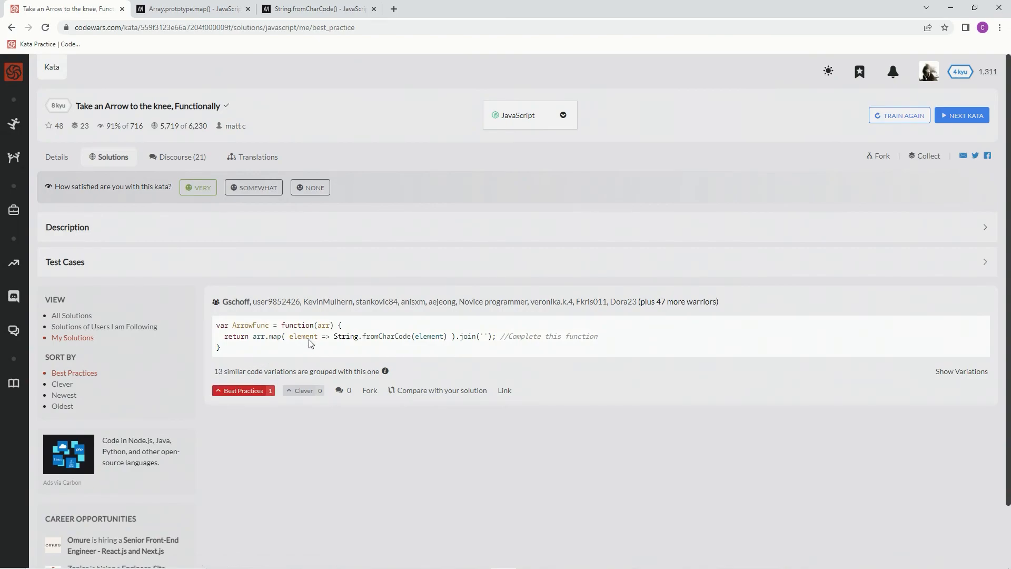
mouse_move(374, 141)
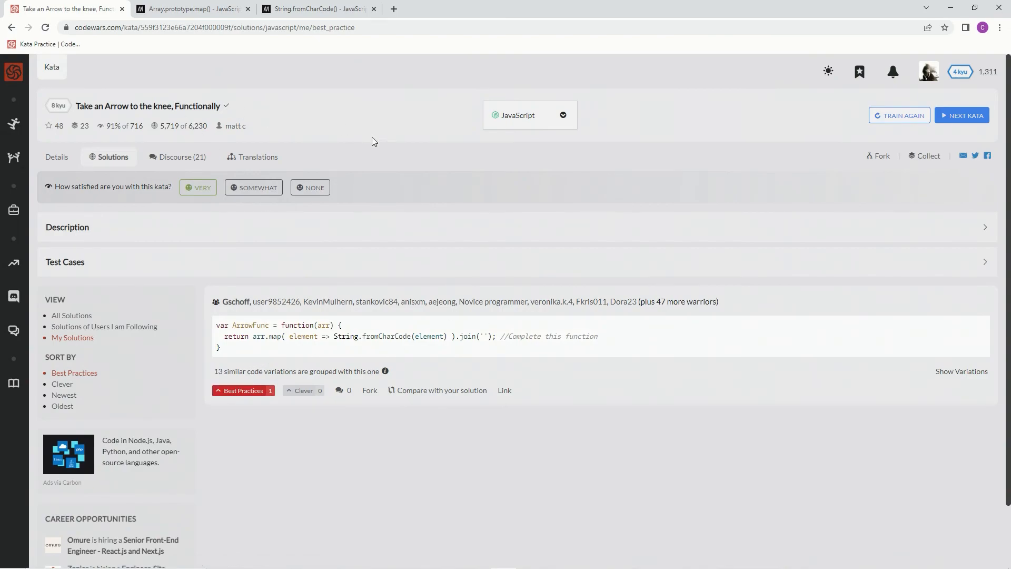